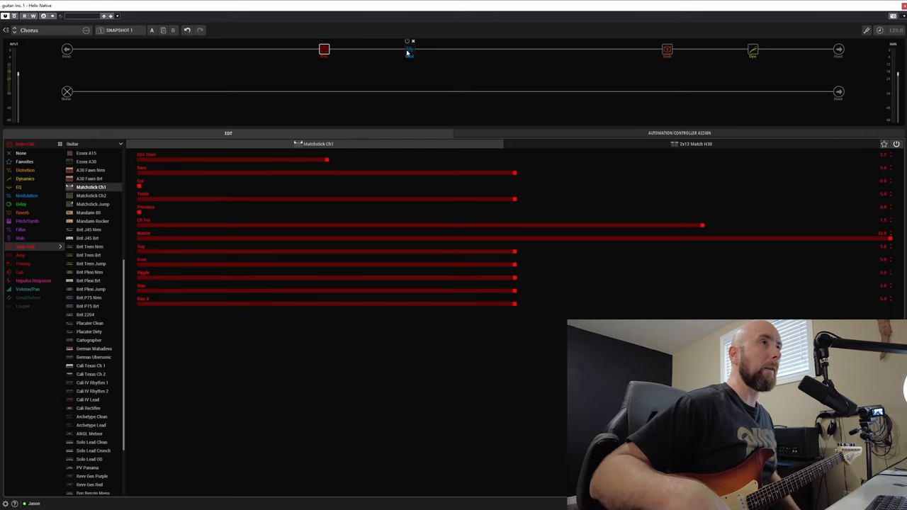
# Select the Chorus block after the overdrive so its Modulation > Chorus parameters show.
pyautogui.click(410, 49)
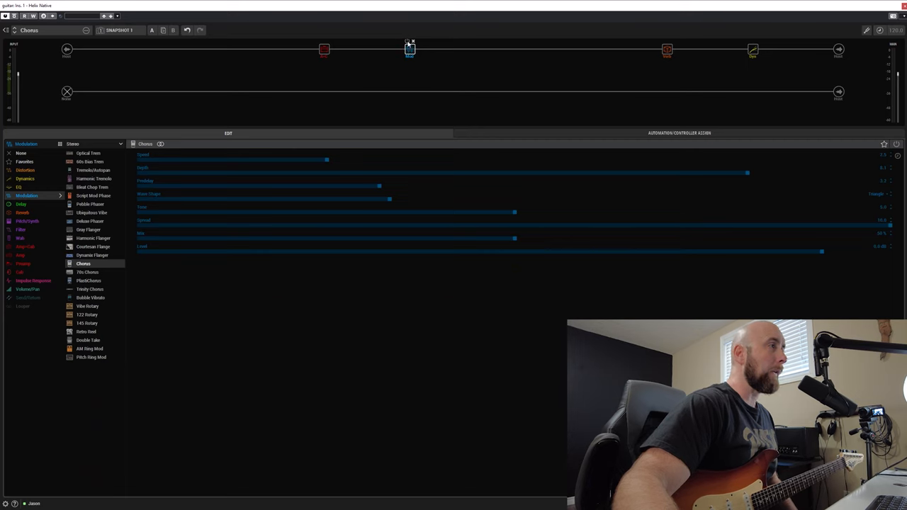
pyautogui.click(410, 49)
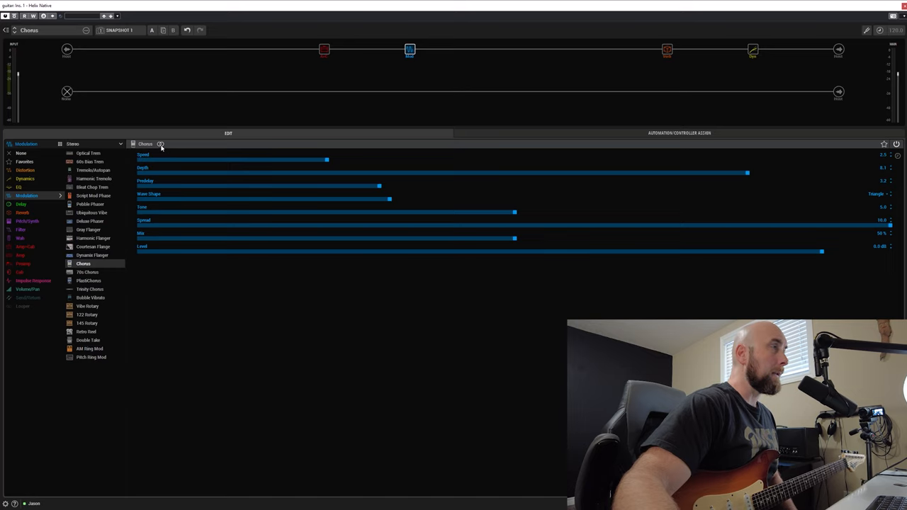
pyautogui.moveTo(252, 170)
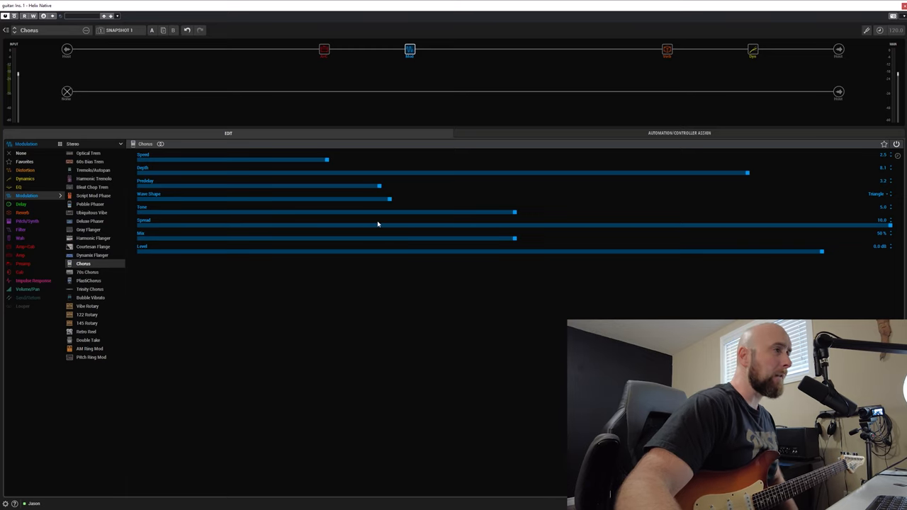
pyautogui.moveTo(261, 165)
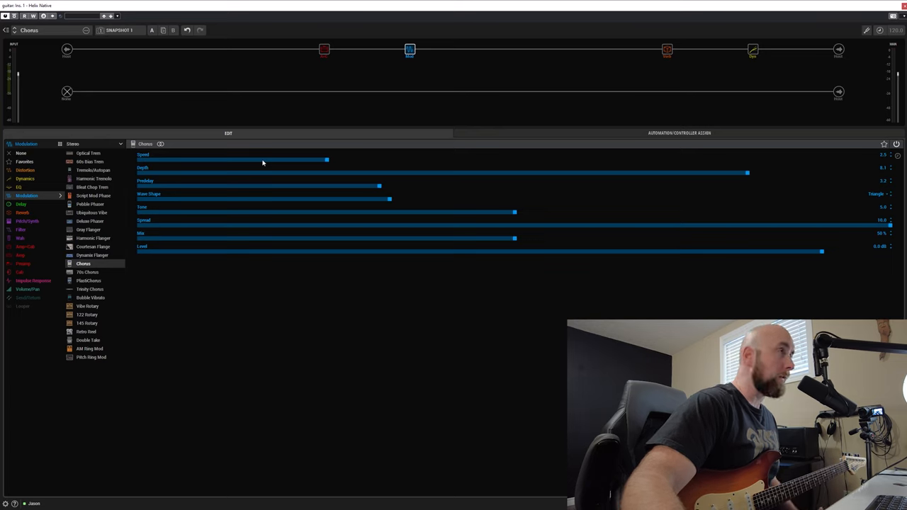
pyautogui.moveTo(323, 179)
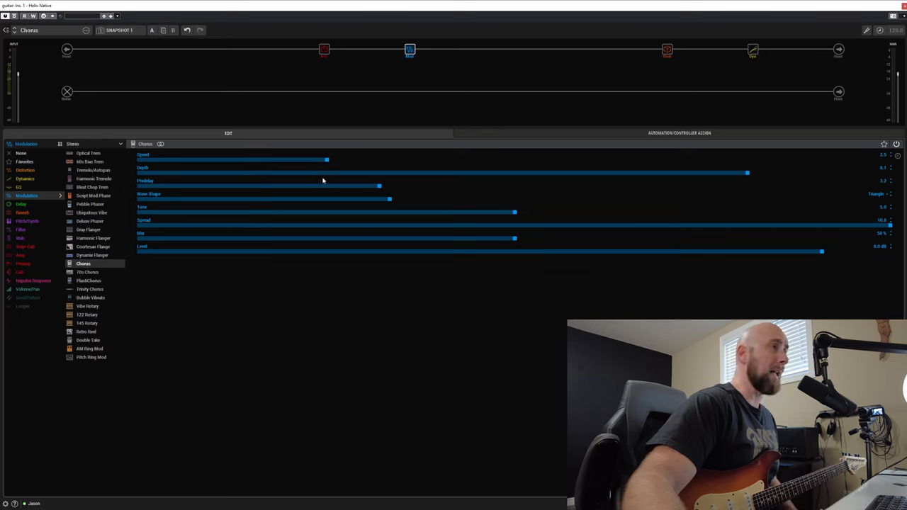
# Sweep the Chorus Speed well above default, audition it, then ease it back to about the middle.
pyautogui.moveTo(327, 159); pyautogui.dragTo(537, 159)
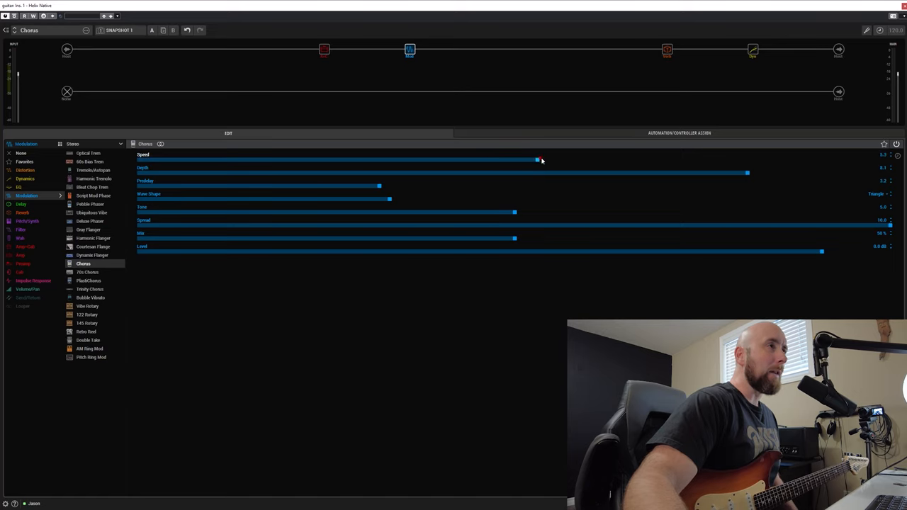
pyautogui.moveTo(538, 159); pyautogui.dragTo(657, 159)
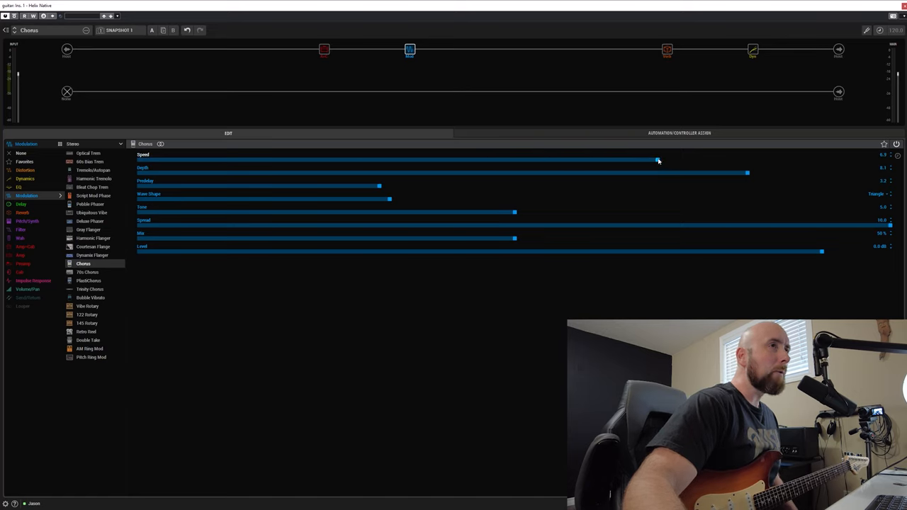
pyautogui.moveTo(658, 159); pyautogui.dragTo(665, 159)
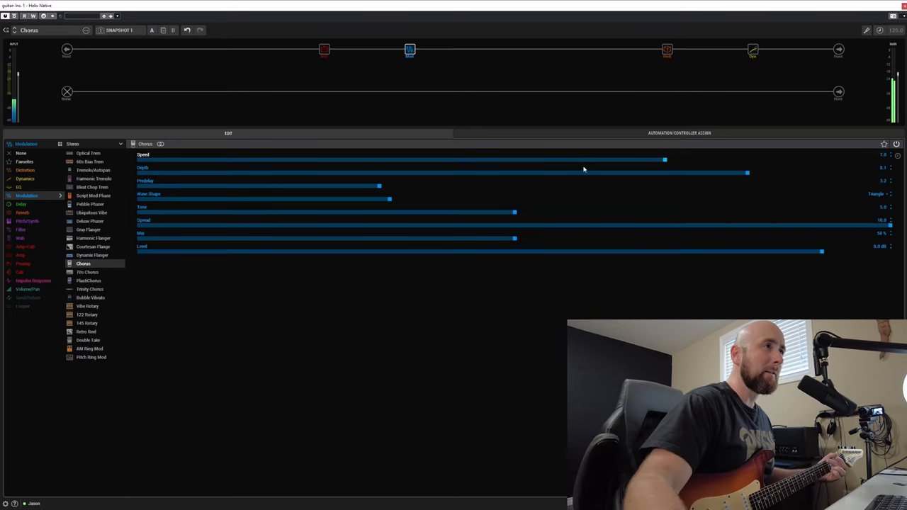
pyautogui.moveTo(664, 158); pyautogui.dragTo(544, 159)
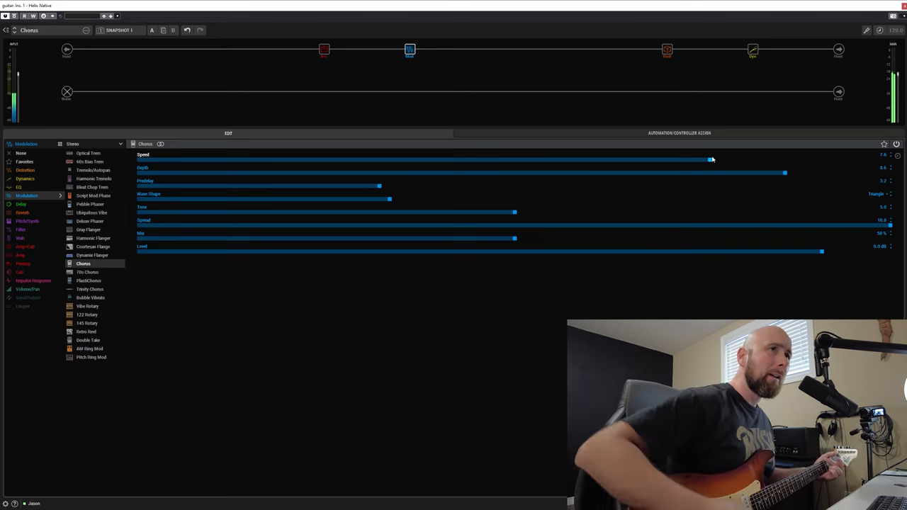
pyautogui.moveTo(709, 159); pyautogui.dragTo(544, 159)
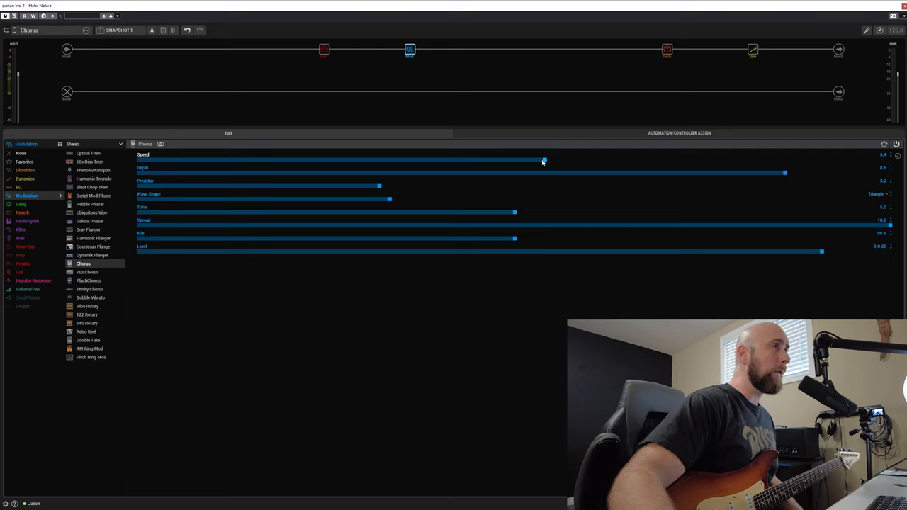
pyautogui.moveTo(321, 166)
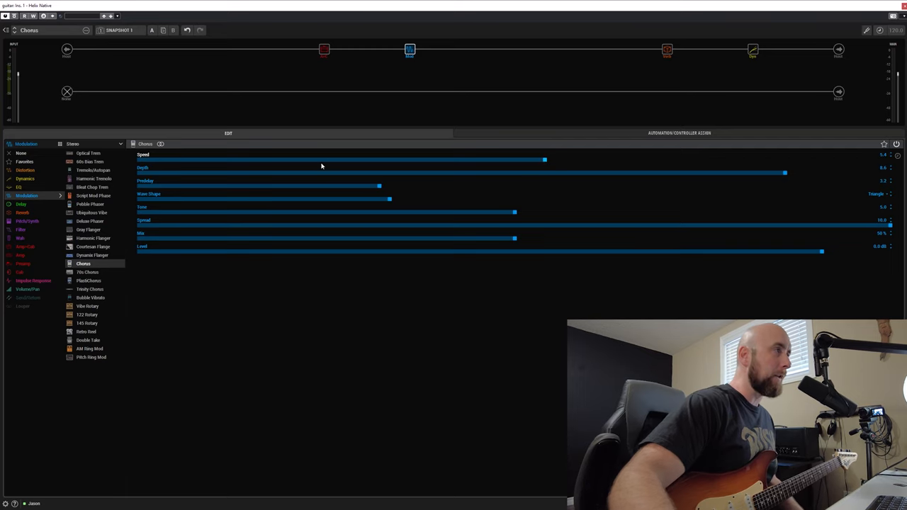
pyautogui.moveTo(768, 272)
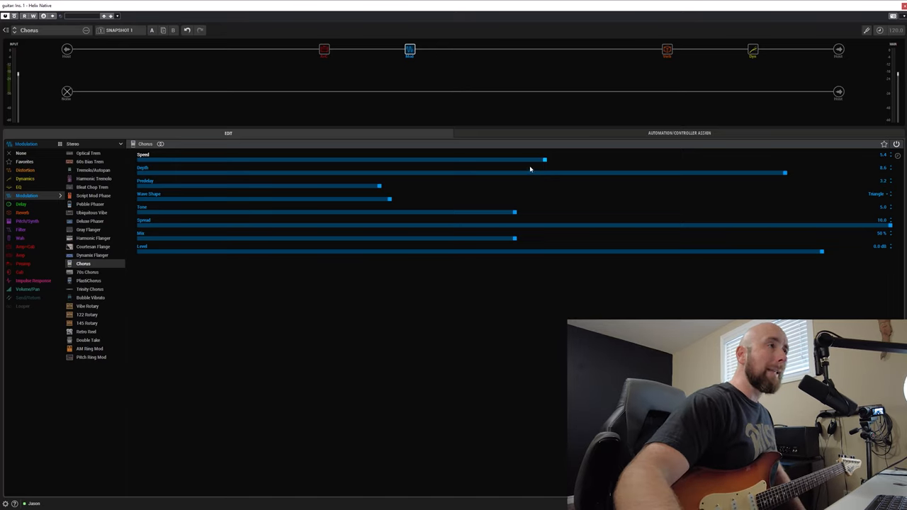
pyautogui.moveTo(800, 163)
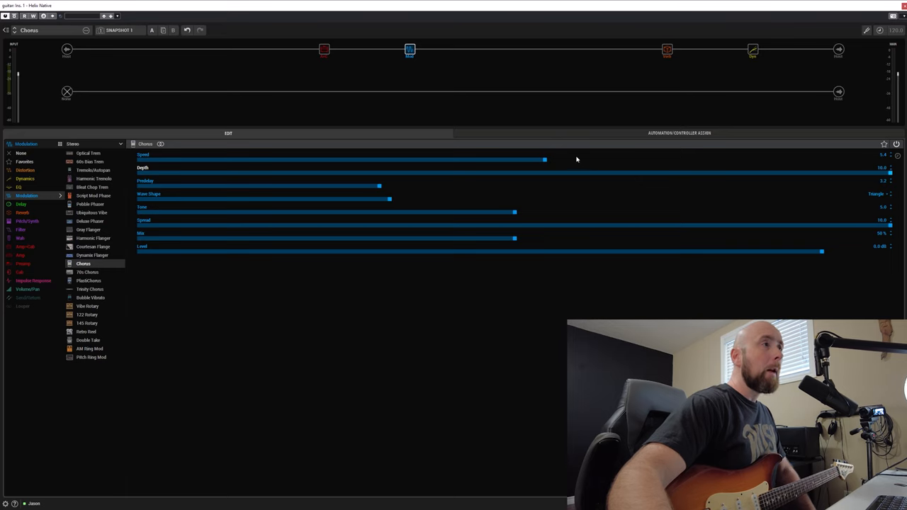
# Pull the Chorus Speed down close to its minimum with depth left at maximum.
pyautogui.moveTo(544, 158); pyautogui.dragTo(176, 158)
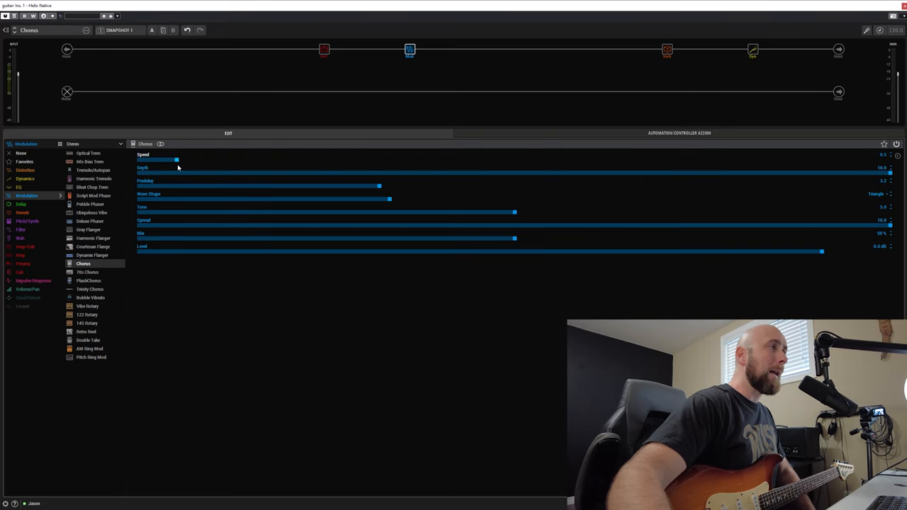
pyautogui.moveTo(179, 164)
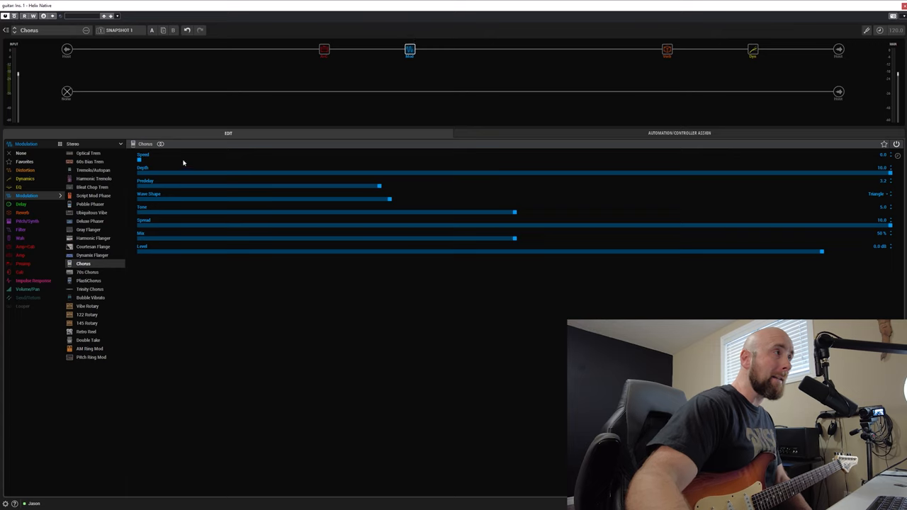
# Raise the Chorus Speed in small nudges from minimum up to roughly 40%.
pyautogui.moveTo(139, 159); pyautogui.dragTo(214, 159)
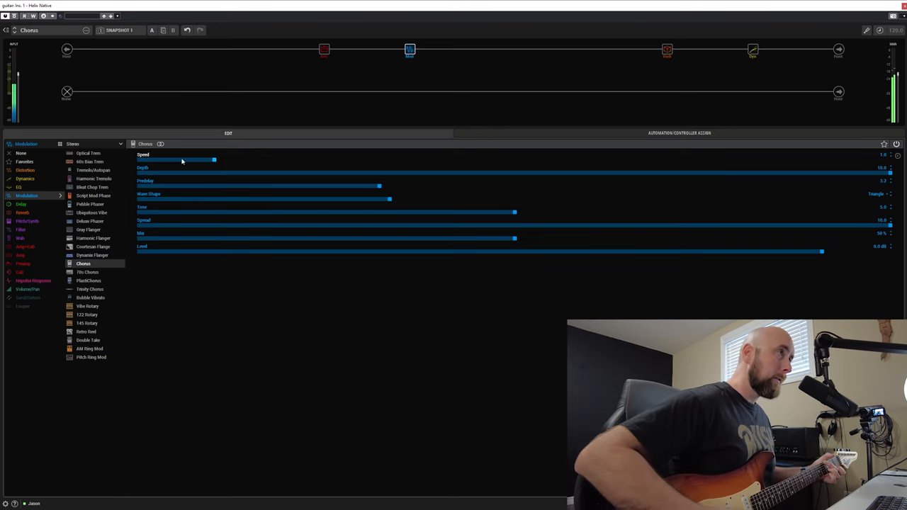
pyautogui.moveTo(214, 159); pyautogui.dragTo(228, 159)
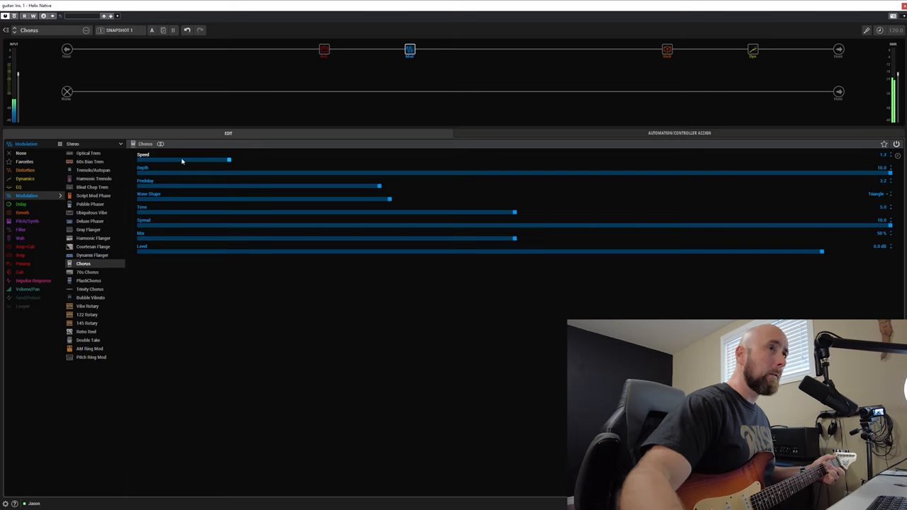
pyautogui.moveTo(228, 158); pyautogui.dragTo(290, 159)
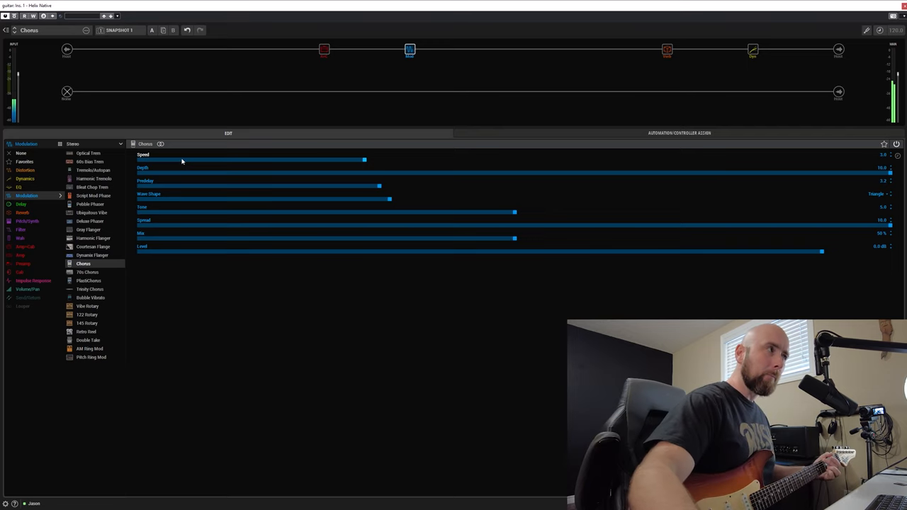
pyautogui.moveTo(365, 159); pyautogui.dragTo(440, 158)
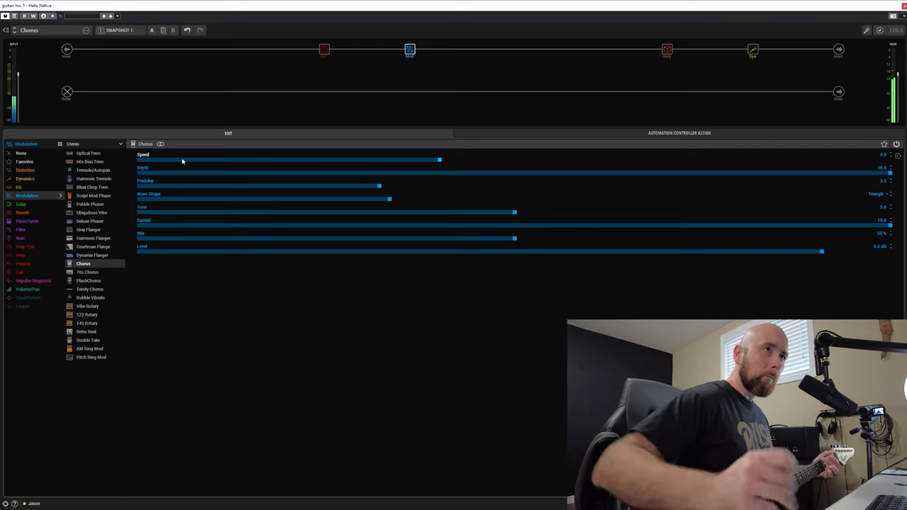
pyautogui.moveTo(440, 159); pyautogui.dragTo(513, 159)
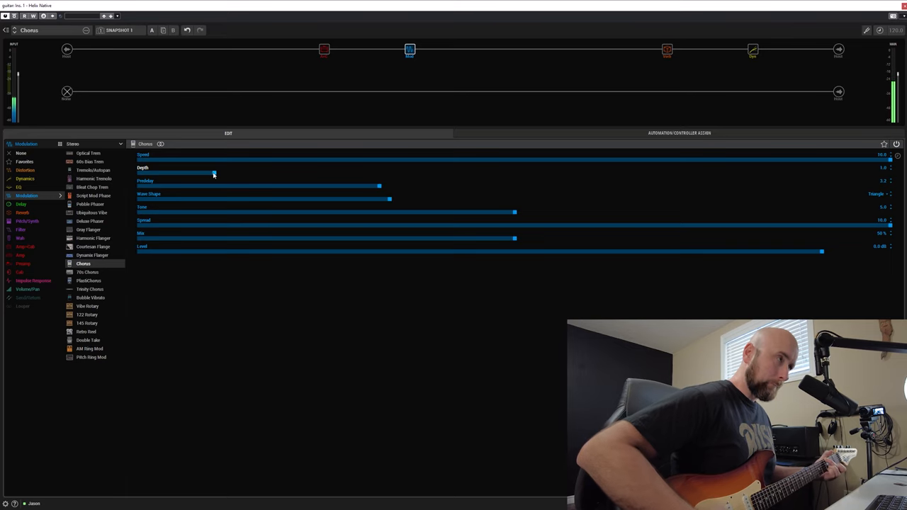
# Nudge the Chorus Depth up from its low setting to a modest level.
pyautogui.moveTo(213, 173); pyautogui.dragTo(222, 173)
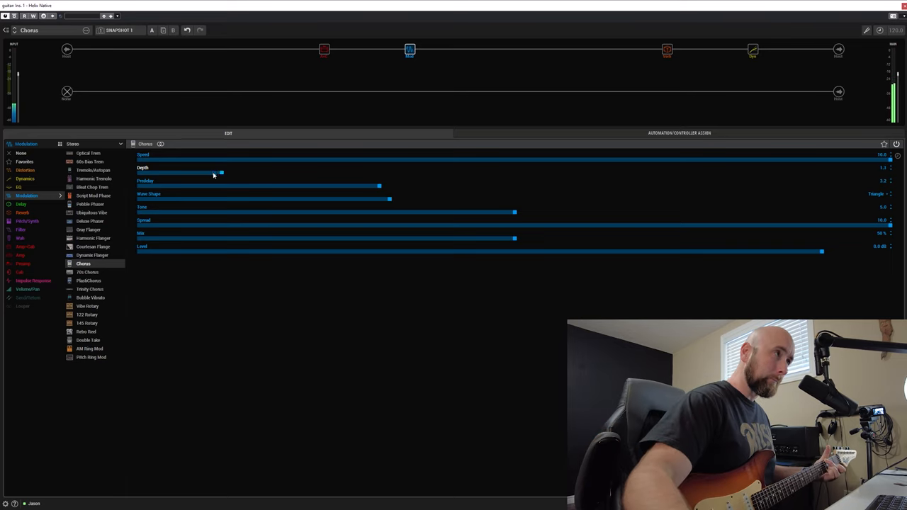
pyautogui.moveTo(222, 173); pyautogui.dragTo(289, 173)
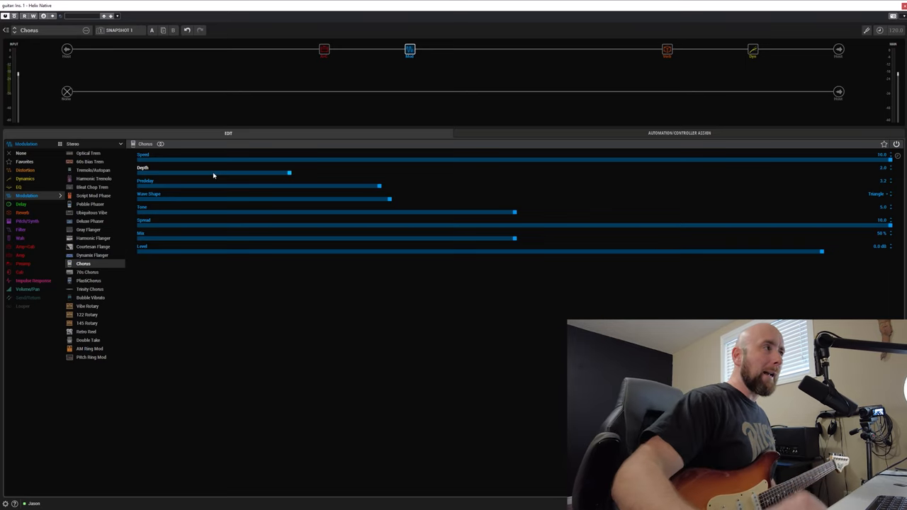
pyautogui.moveTo(275, 176)
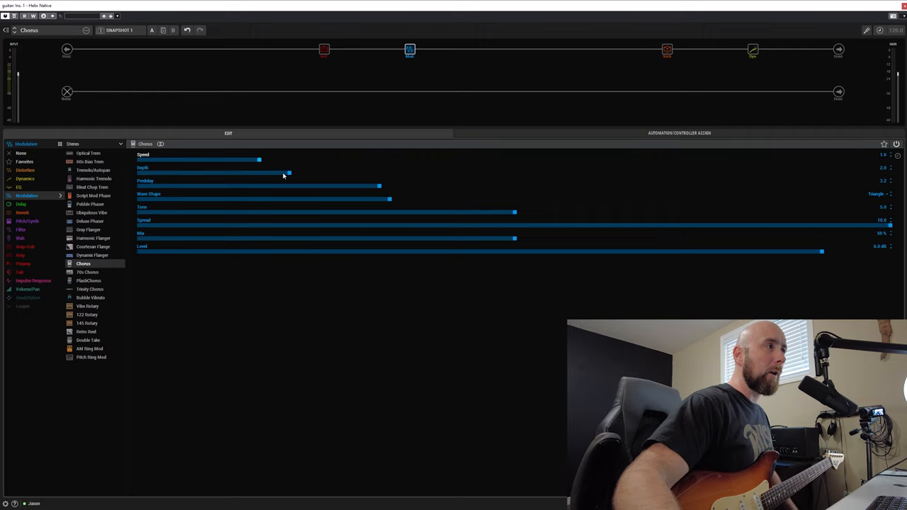
# Push the Chorus Depth fully to maximum and bump Speed up slightly from low.
pyautogui.moveTo(289, 172); pyautogui.dragTo(890, 172)
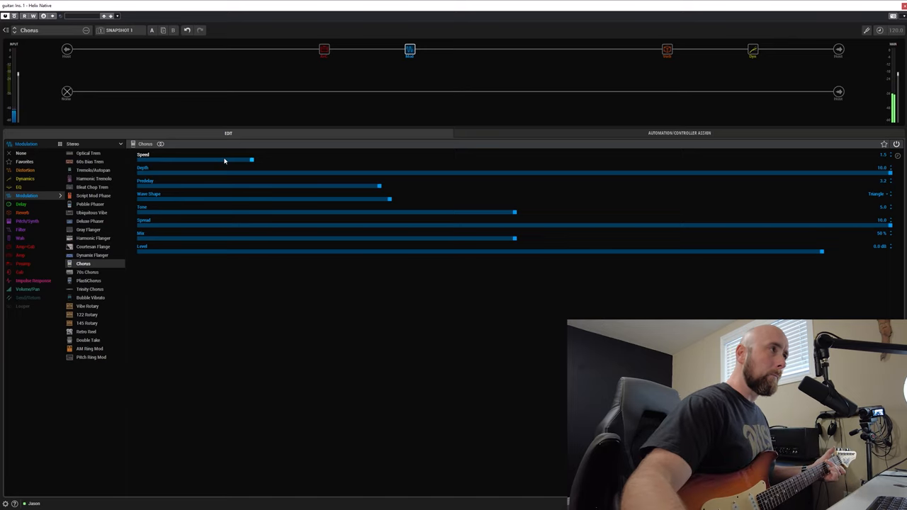
pyautogui.moveTo(252, 159); pyautogui.dragTo(290, 159)
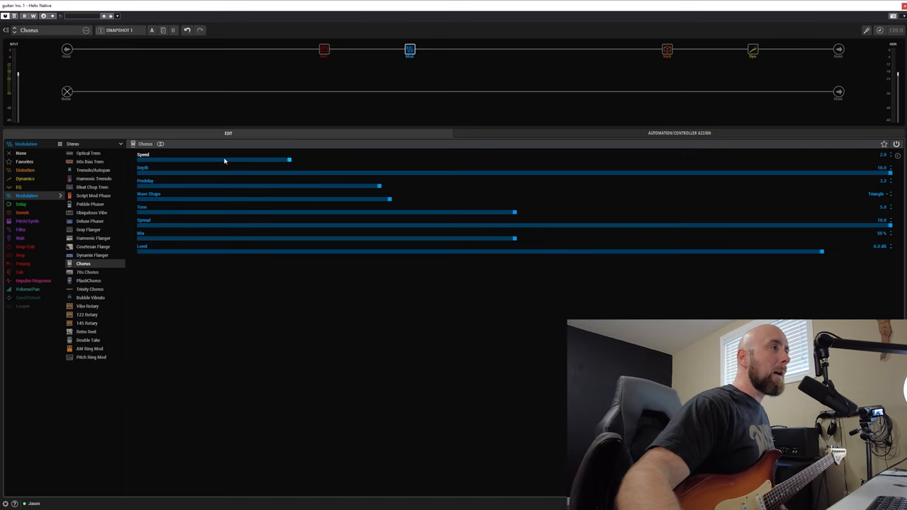
pyautogui.moveTo(818, 176)
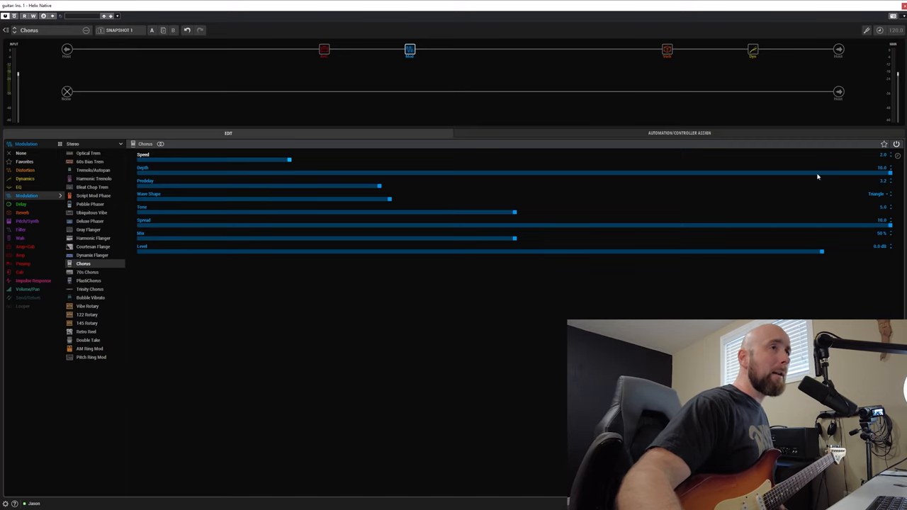
pyautogui.moveTo(231, 162)
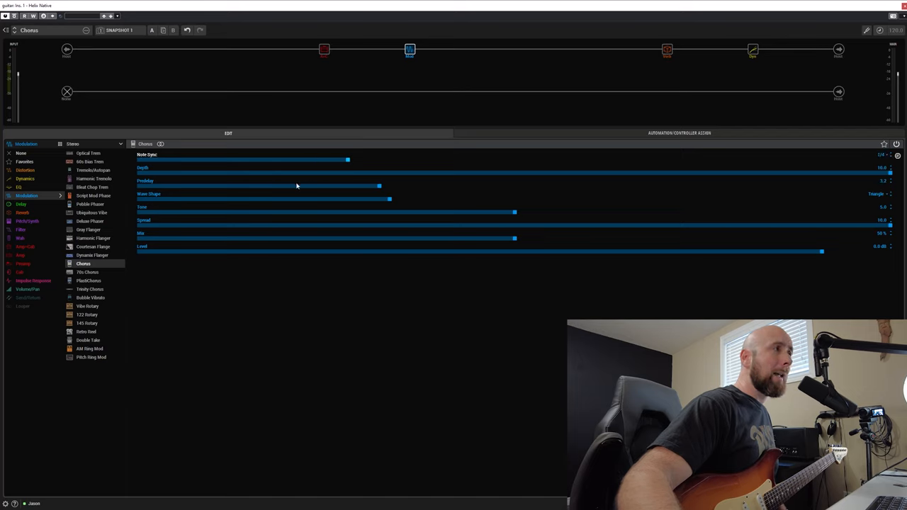
pyautogui.moveTo(250, 170)
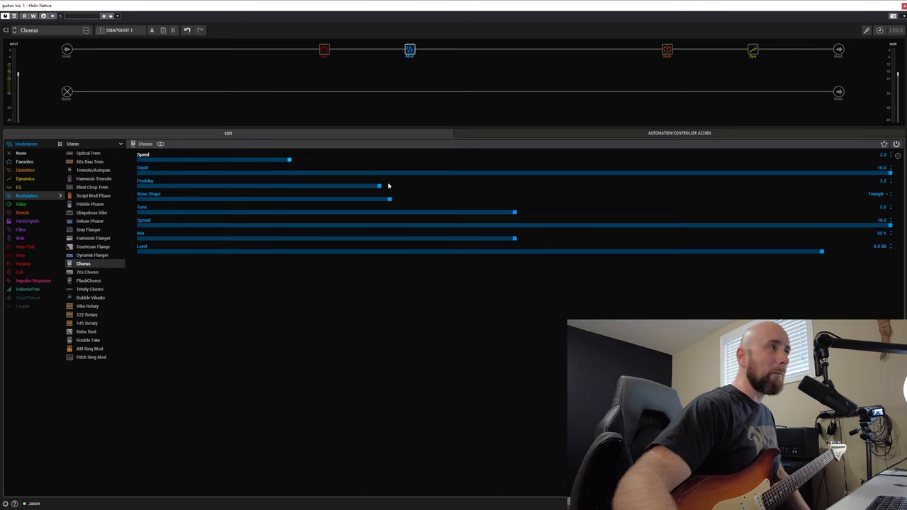
pyautogui.moveTo(754, 168)
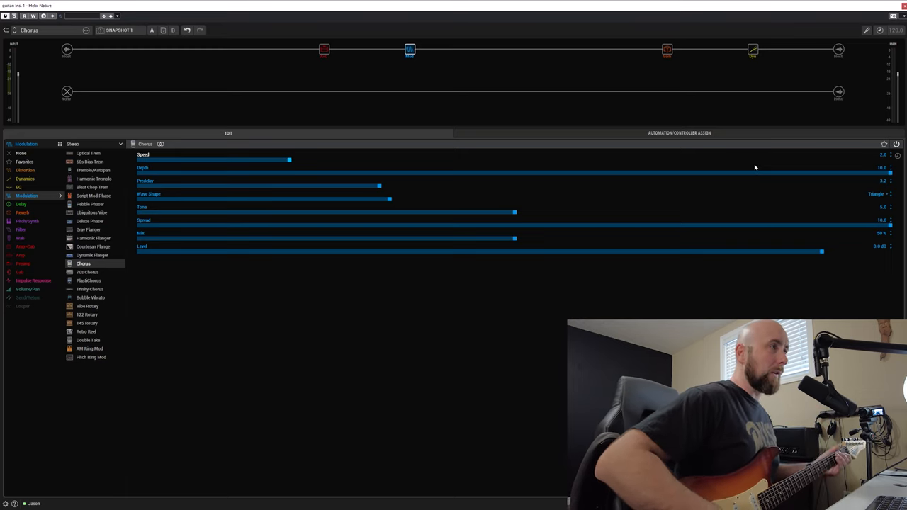
pyautogui.moveTo(840, 177)
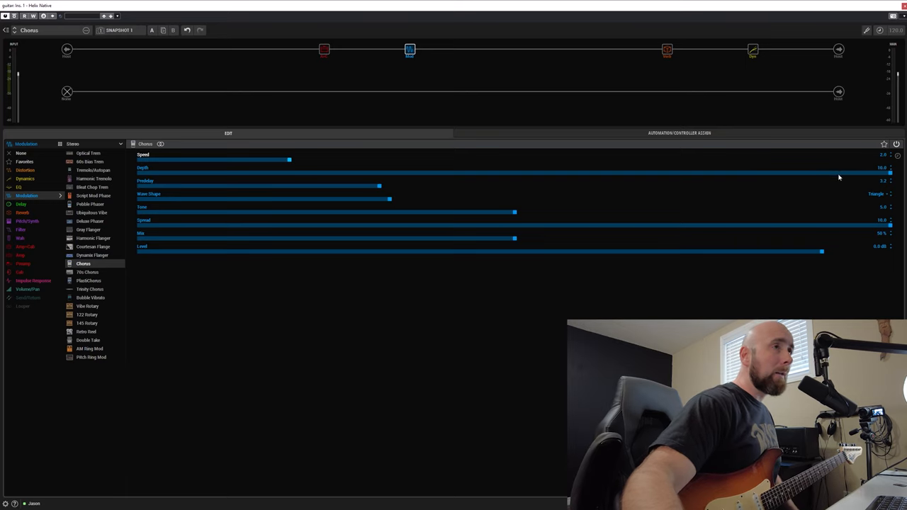
# Trim the Chorus Speed lower and ease Depth back slightly from maximum.
pyautogui.moveTo(289, 159); pyautogui.dragTo(139, 159)
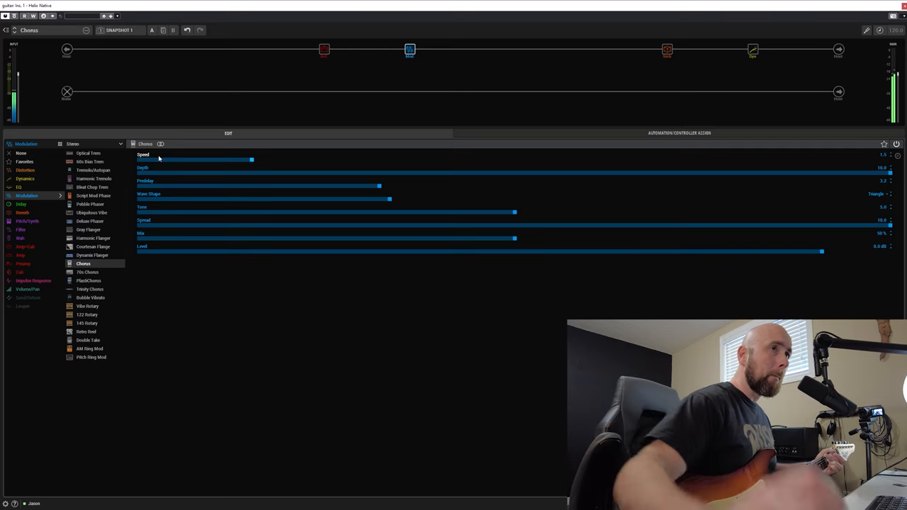
pyautogui.moveTo(253, 159); pyautogui.dragTo(289, 159)
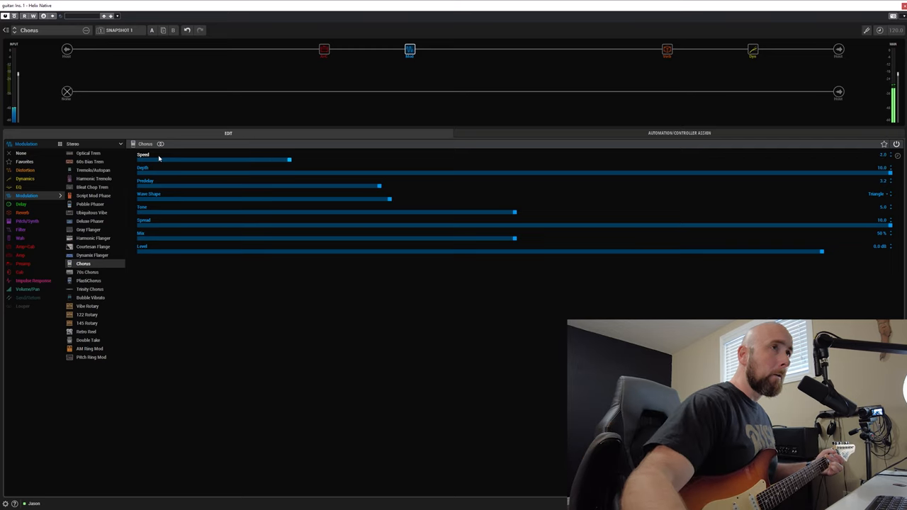
pyautogui.moveTo(289, 159); pyautogui.dragTo(266, 159)
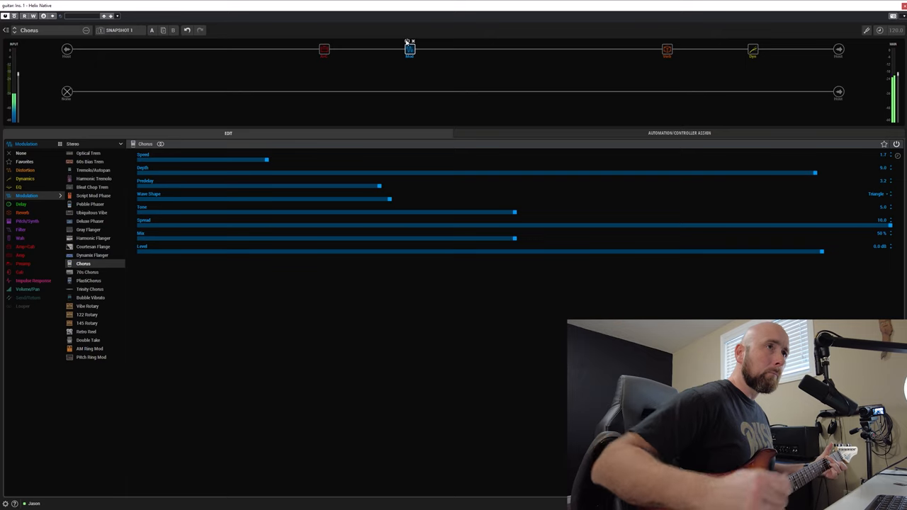
# Nudge the Chorus Speed a touch higher and return Depth to just below maximum.
pyautogui.moveTo(266, 159); pyautogui.dragTo(282, 159)
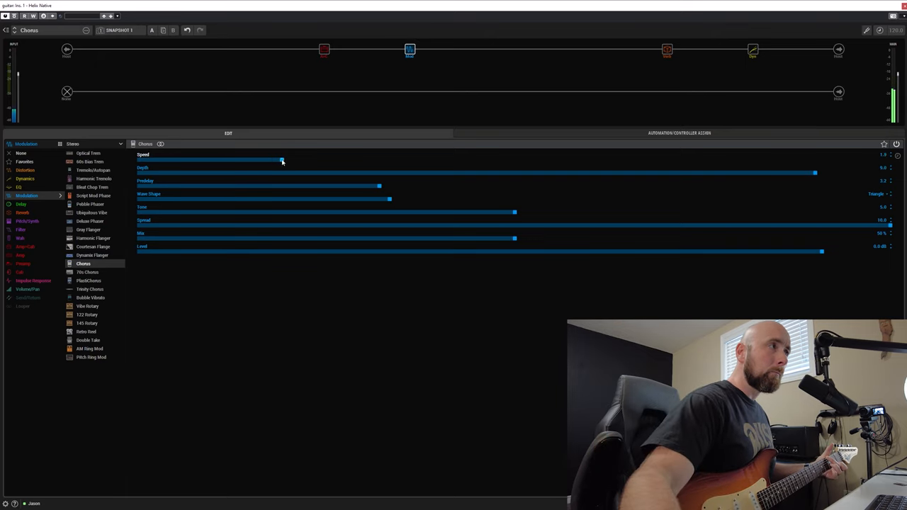
pyautogui.moveTo(282, 159); pyautogui.dragTo(289, 159)
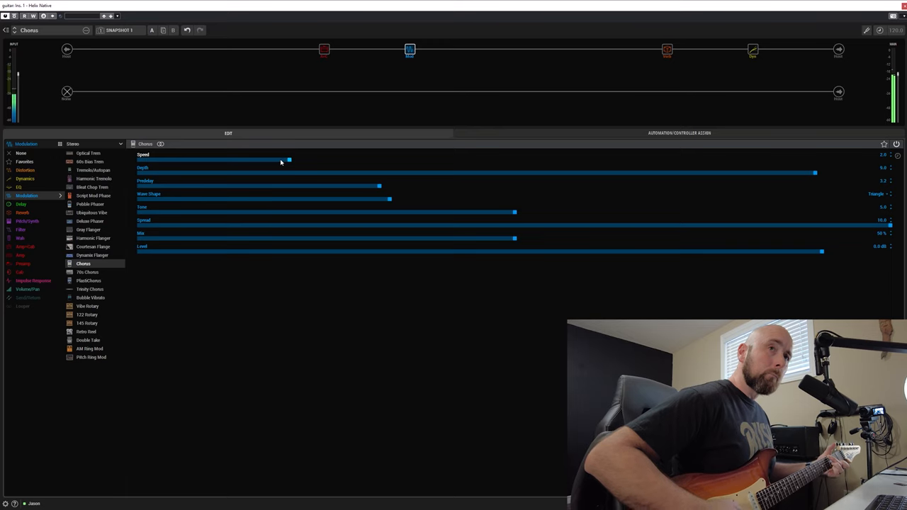
pyautogui.moveTo(289, 159); pyautogui.dragTo(319, 159)
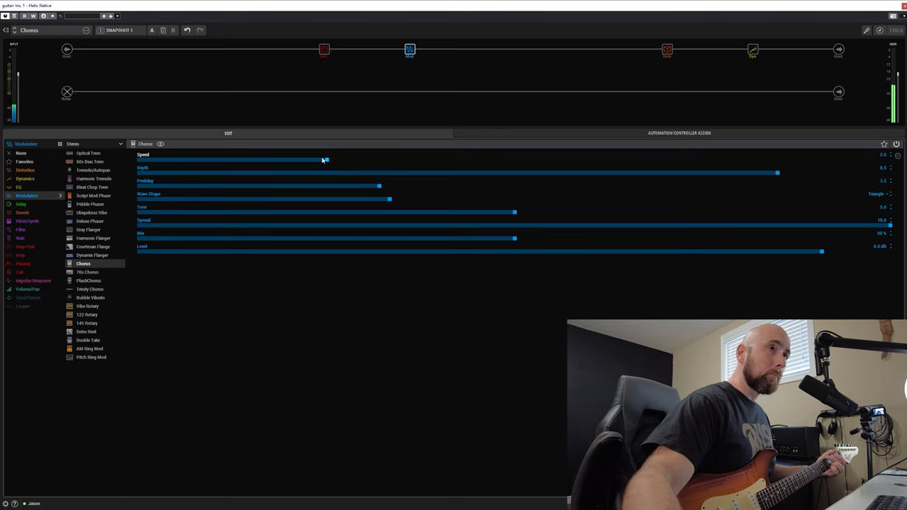
pyautogui.moveTo(323, 159); pyautogui.dragTo(296, 159)
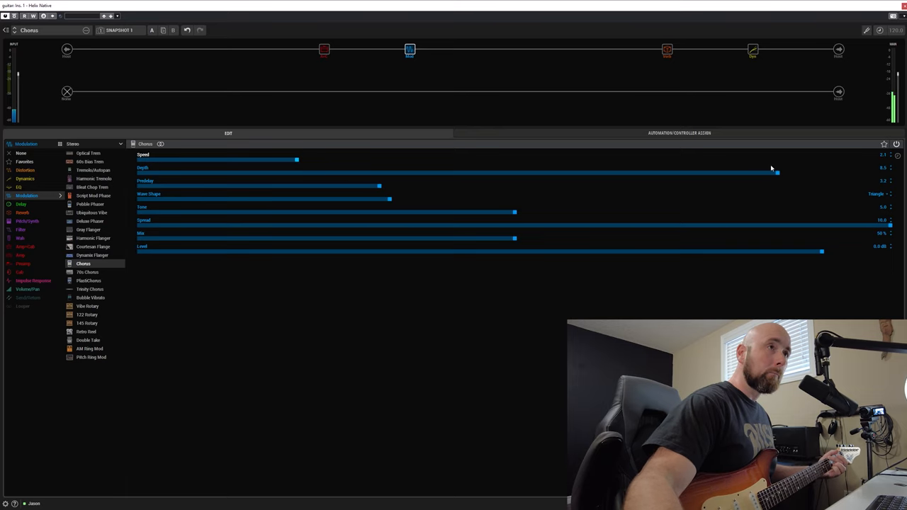
pyautogui.moveTo(776, 170); pyautogui.dragTo(815, 170)
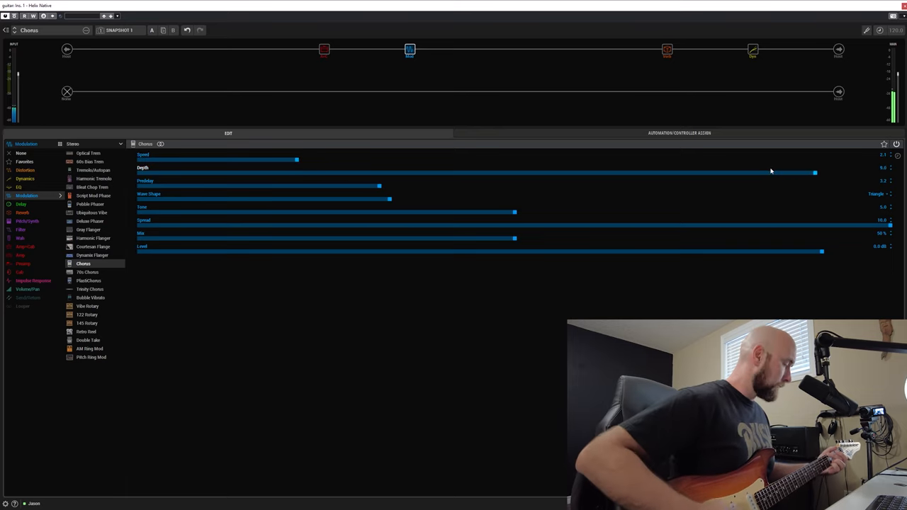